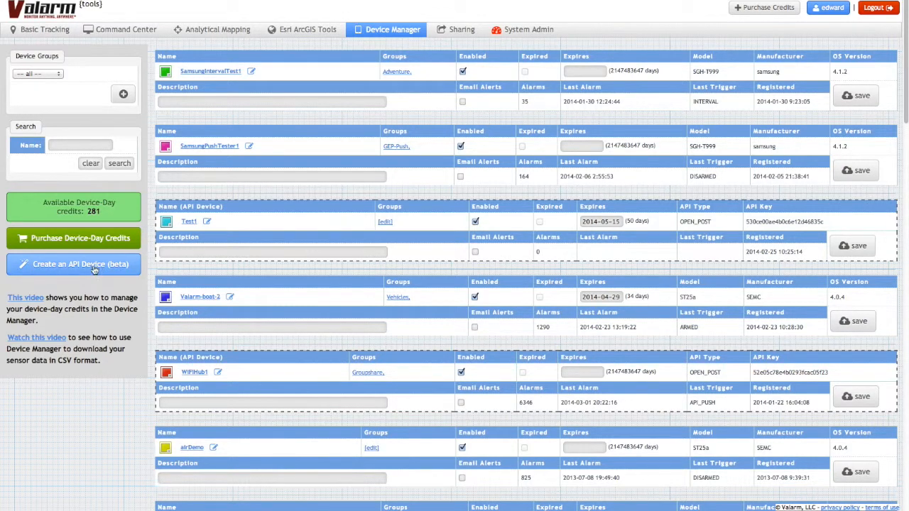
mouse_move(74, 273)
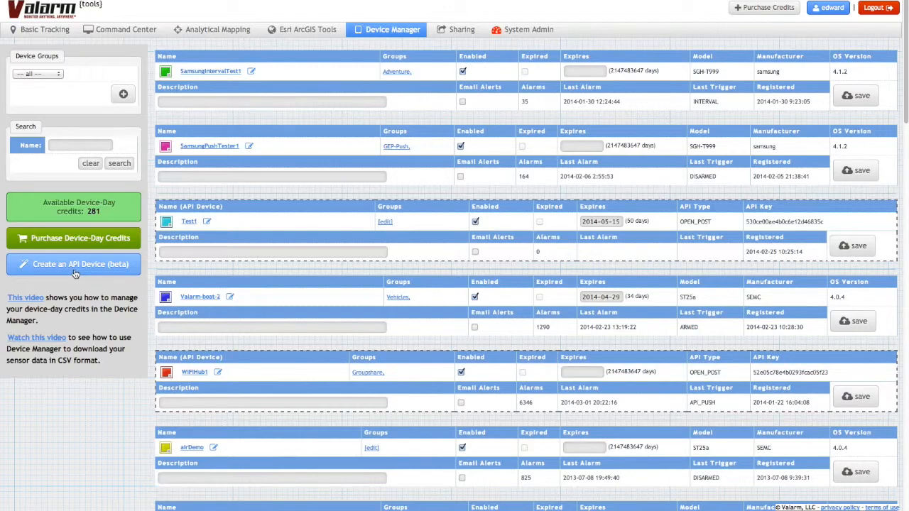
- Create and save an Open Post API device nicknamed Facility2RoomC
left_click(74, 264)
type("Facility2Room")
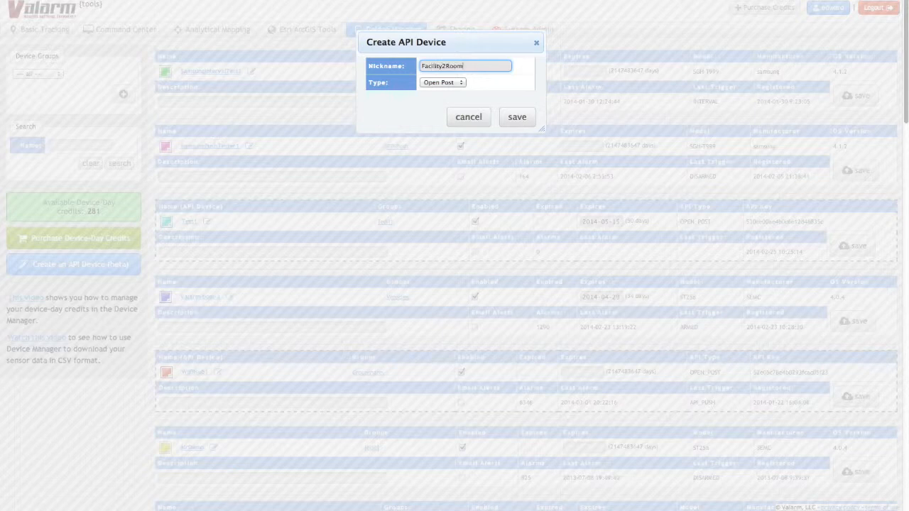
left_click(516, 116)
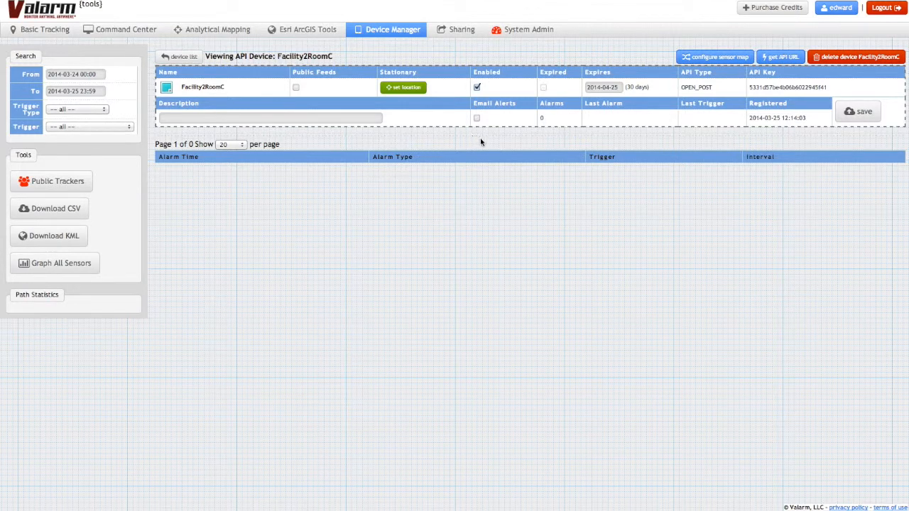
- Open Facility2RoomC's sensor map and select the Sensor ID field
left_click(715, 56)
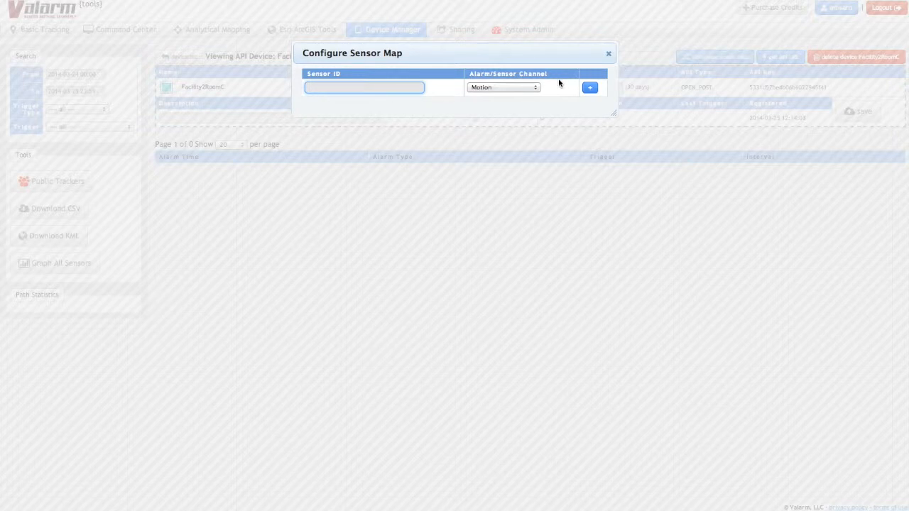
left_click(503, 87)
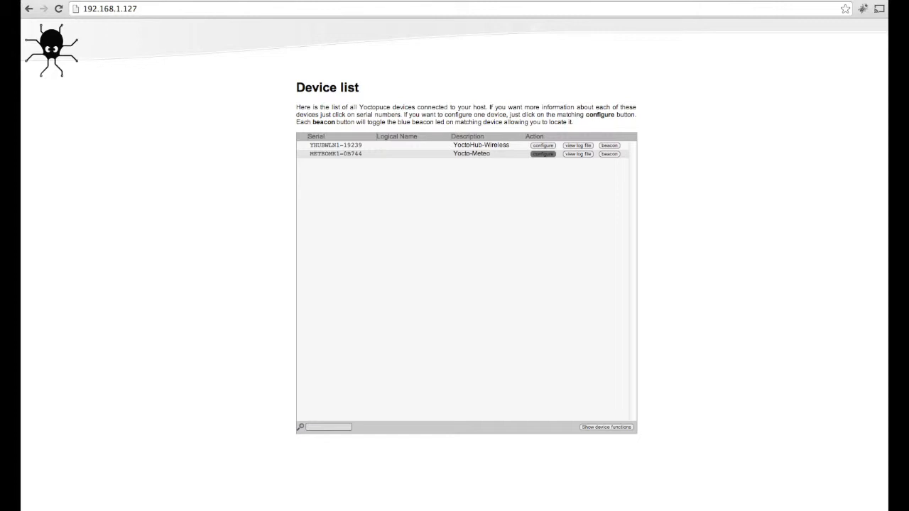
- Open the Yocto-Meteo module METEOMK1-08744's configuration to get its serial
left_click(543, 154)
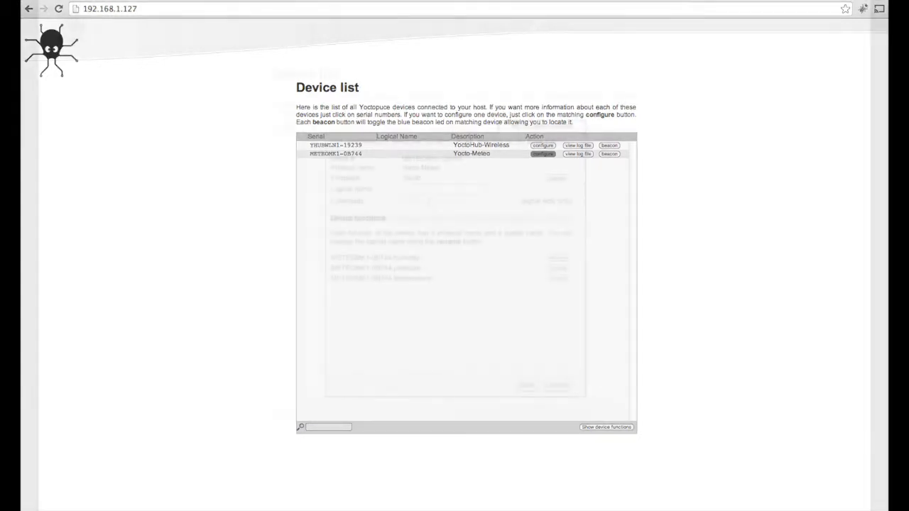
left_click(542, 154)
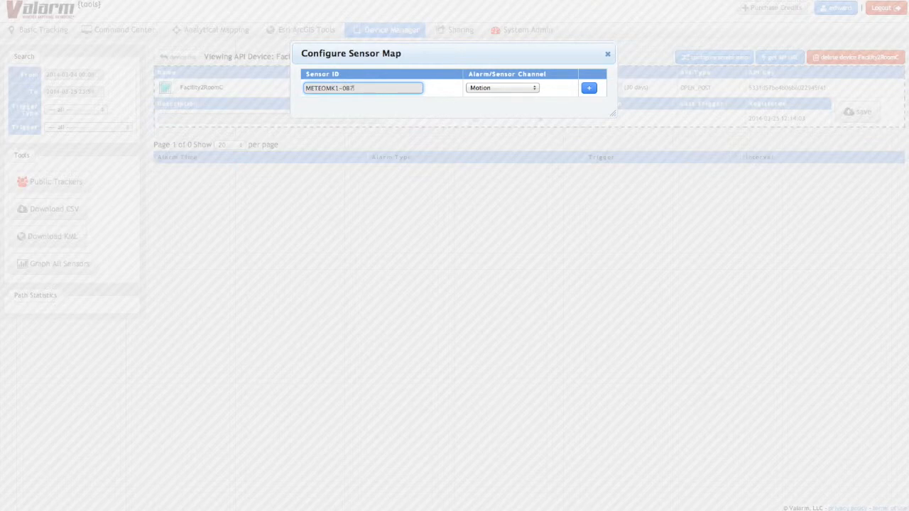
- Map Meteo humidity, temperature and pressure to Relative Humidity, Ambient Temp and Barometer
left_click(502, 87)
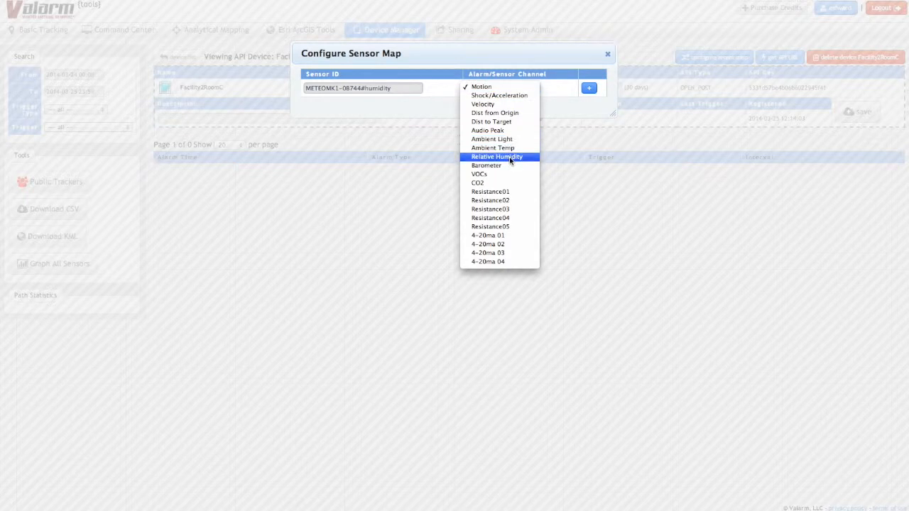
left_click(495, 156)
type("temperature")
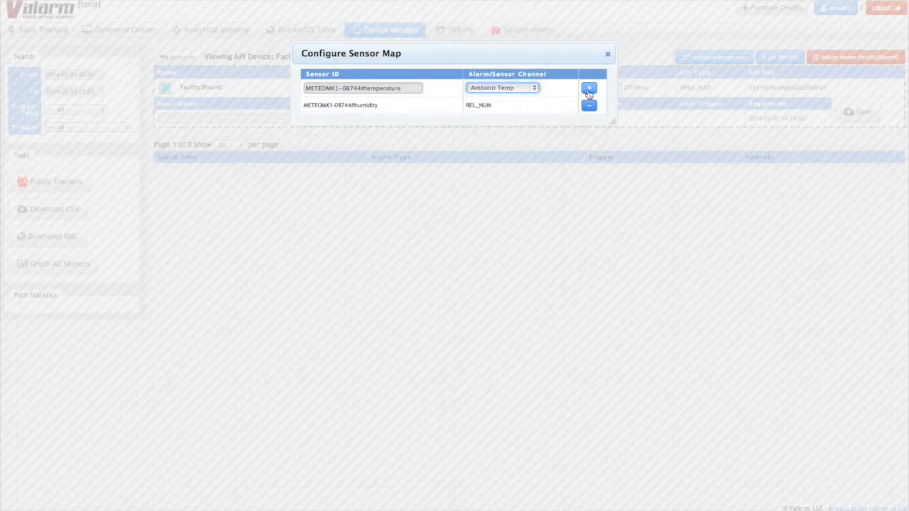
left_click(589, 88)
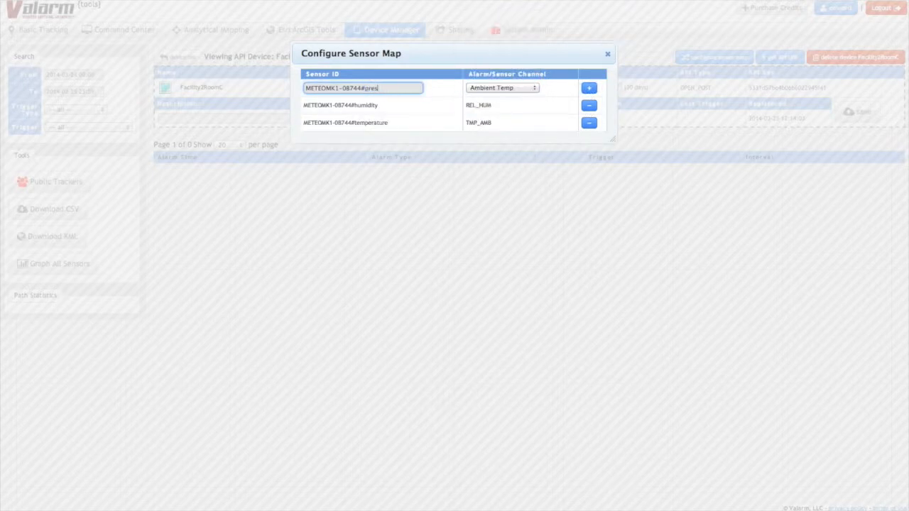
left_click(500, 87)
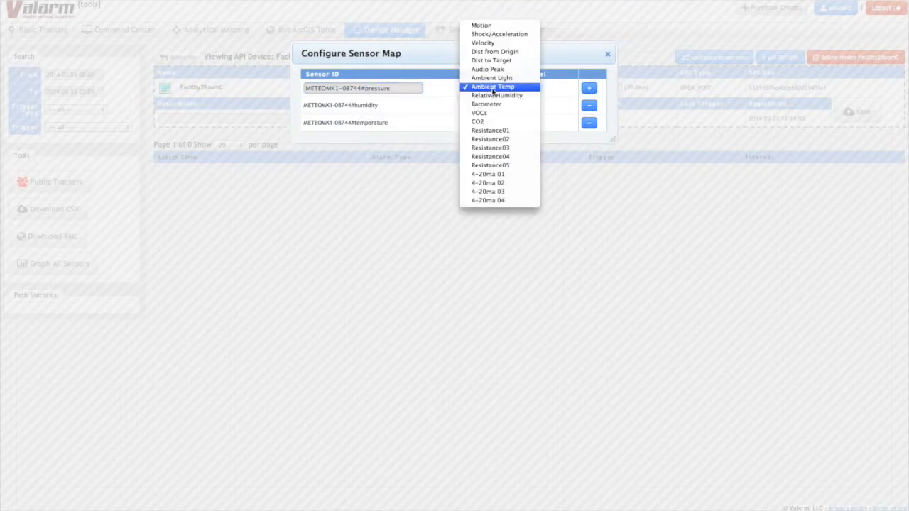
left_click(485, 104)
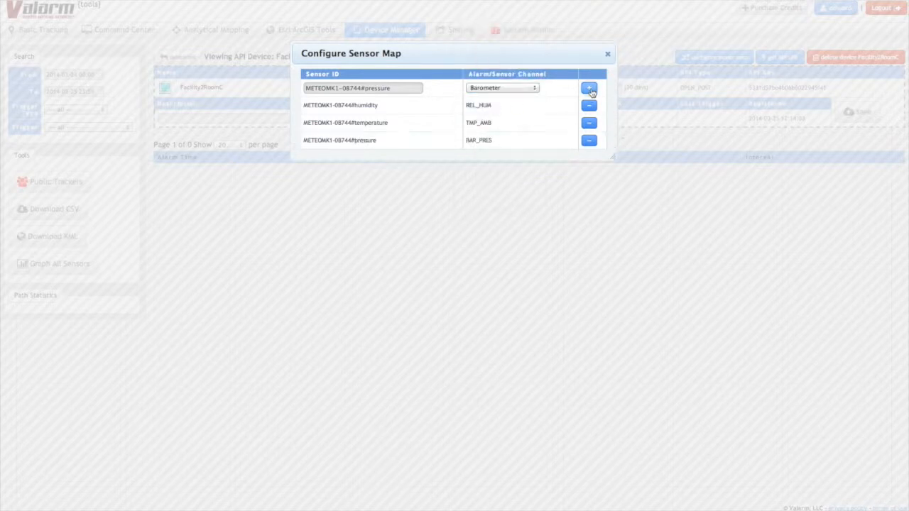
left_click(607, 53)
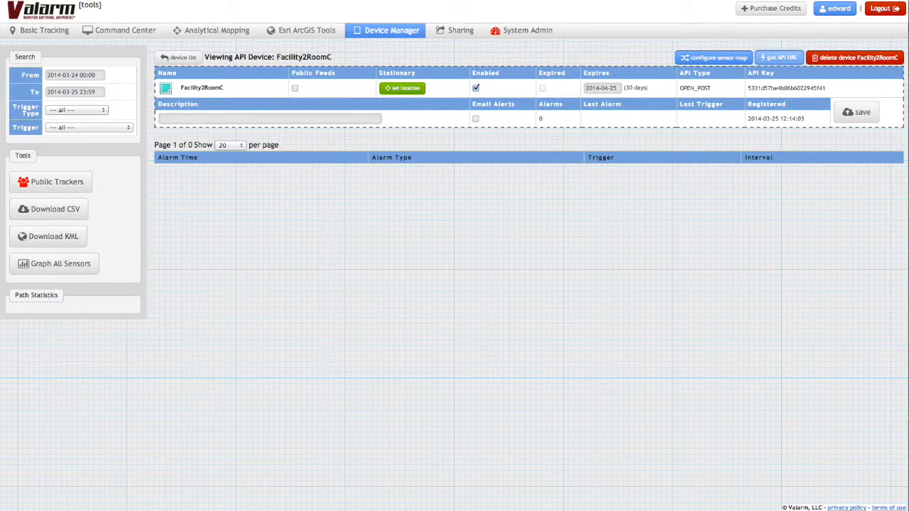
- Show Facility2RoomC's API URL and copy it
left_click(778, 58)
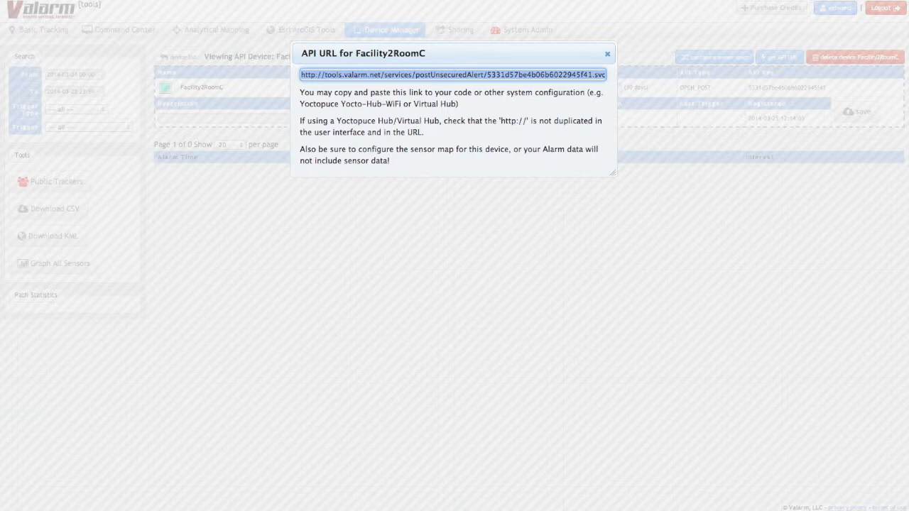
right_click(453, 75)
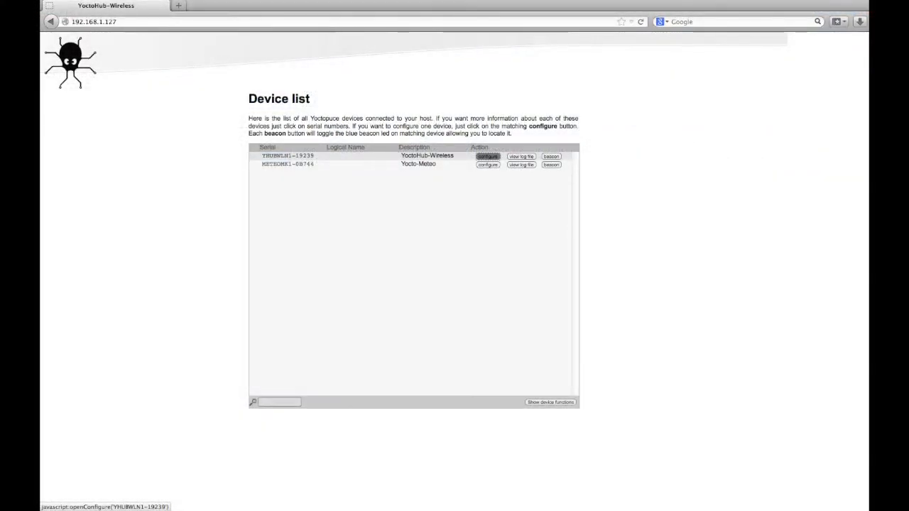
- Paste the Valarm URL as the hub's callback URL with a 10-second minimum interval
left_click(488, 157)
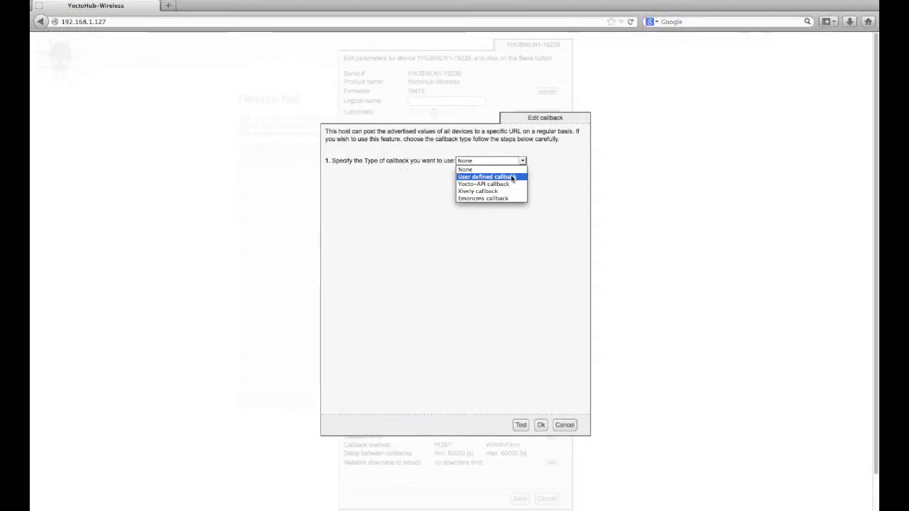
right_click(479, 190)
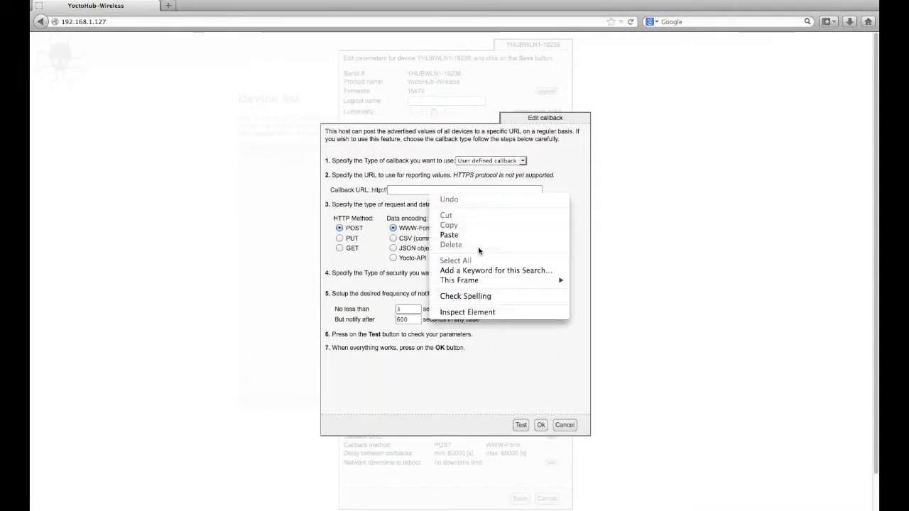
left_click(448, 234)
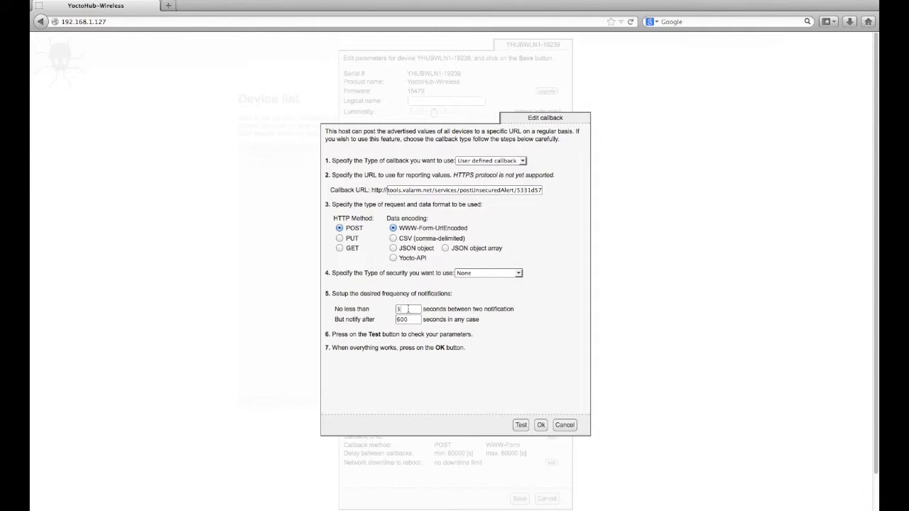
type("10")
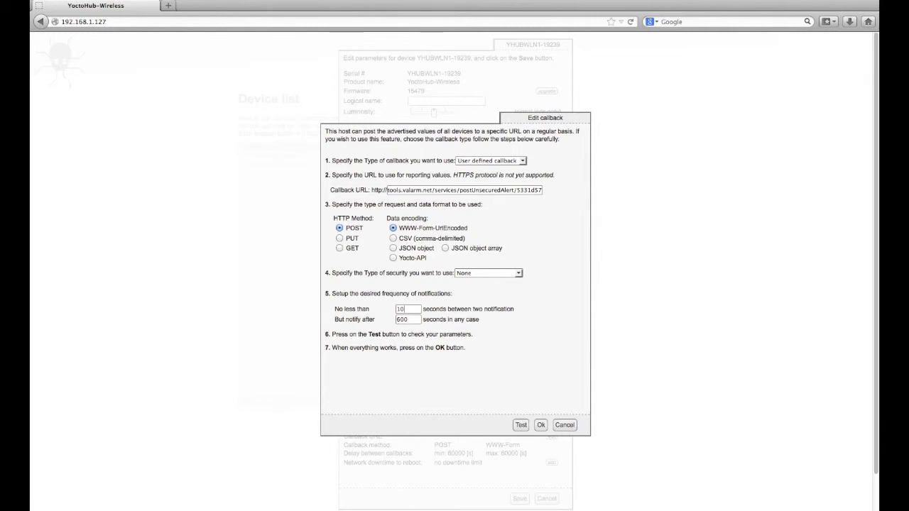
left_click(540, 424)
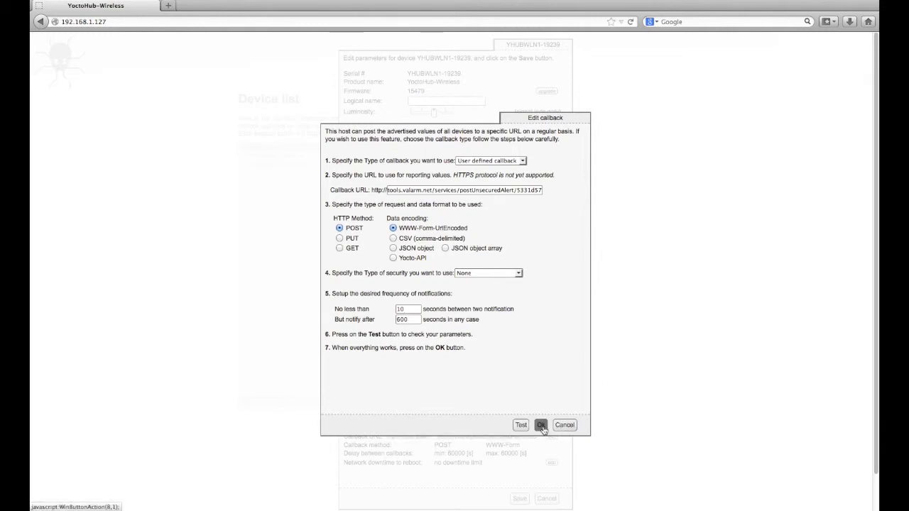
left_click(540, 425)
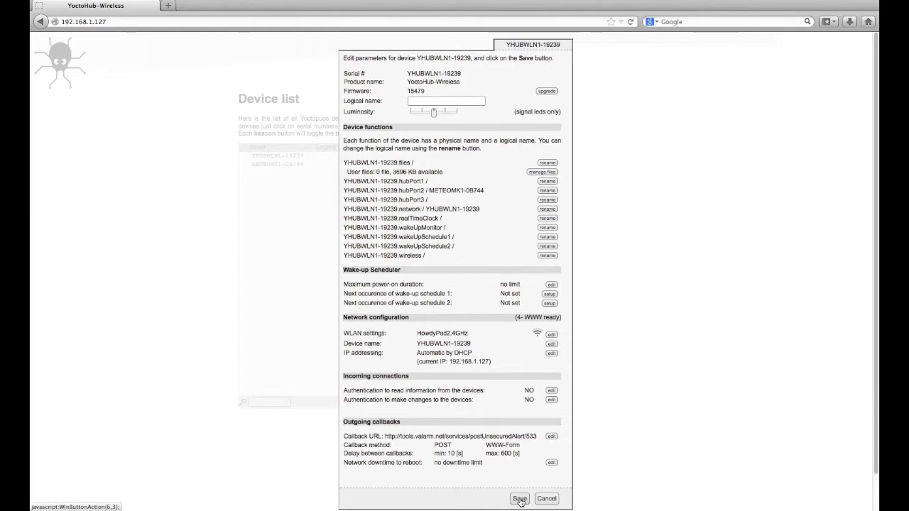
- Save the hub parameters, then open Facility2RoomC's data log and set the start date
left_click(520, 498)
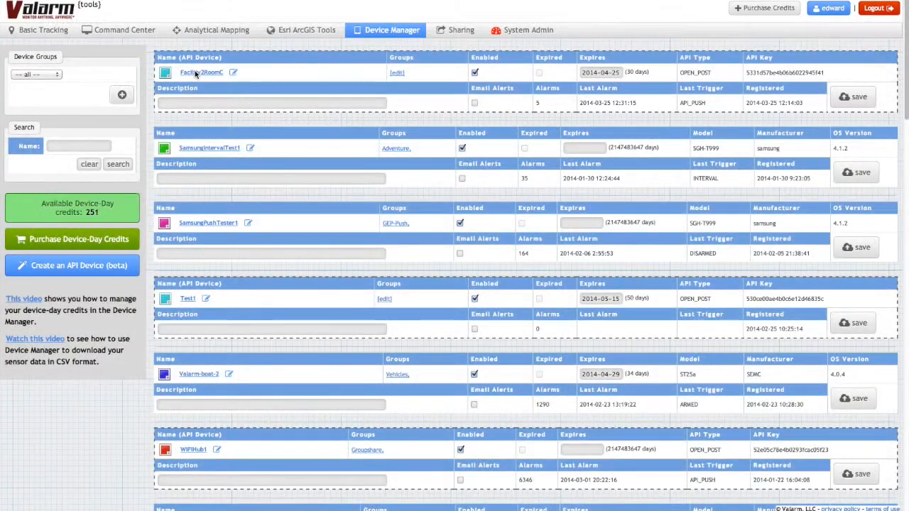
left_click(201, 72)
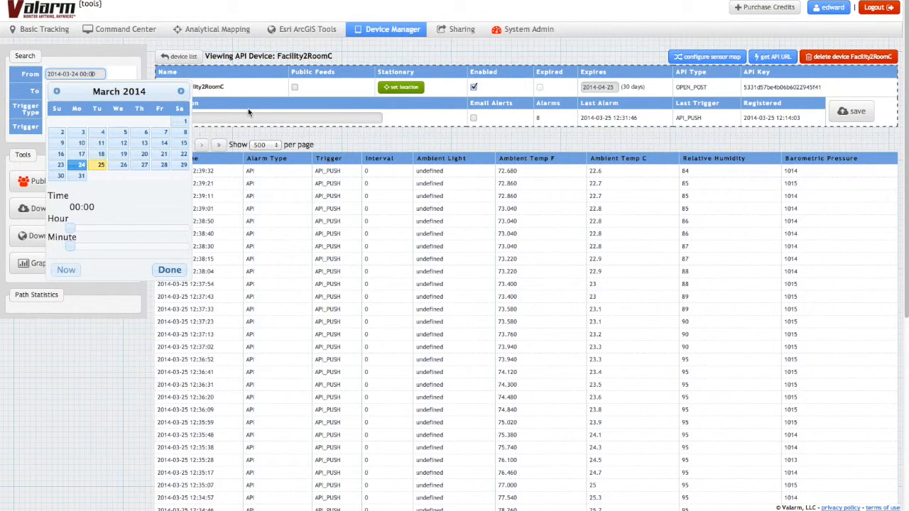
left_click(169, 270)
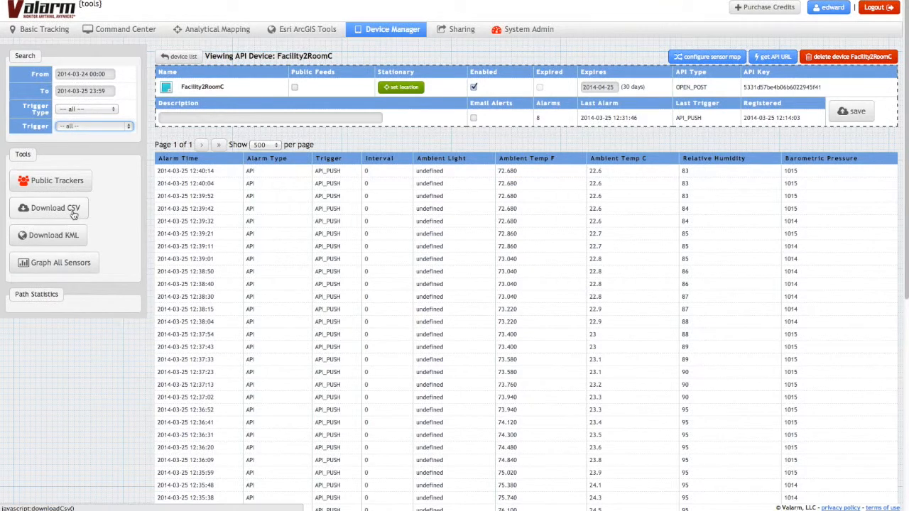
mouse_move(61, 239)
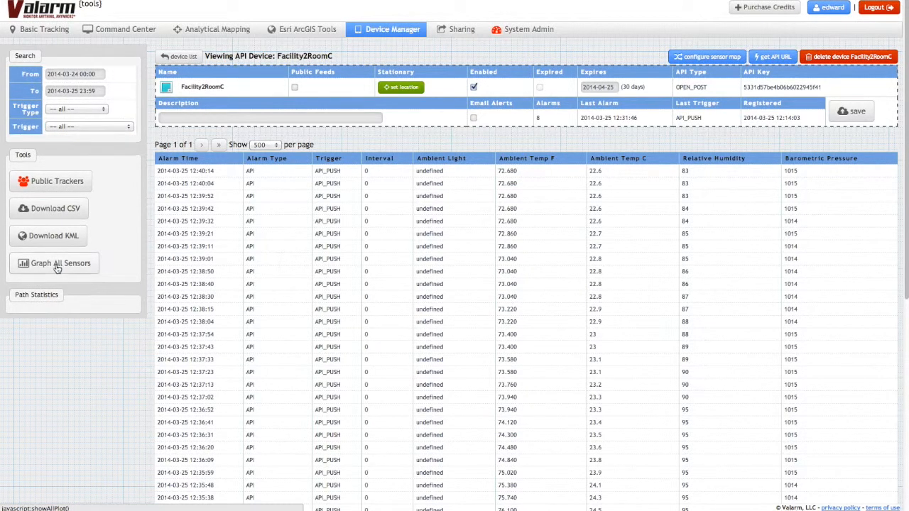
left_click(55, 262)
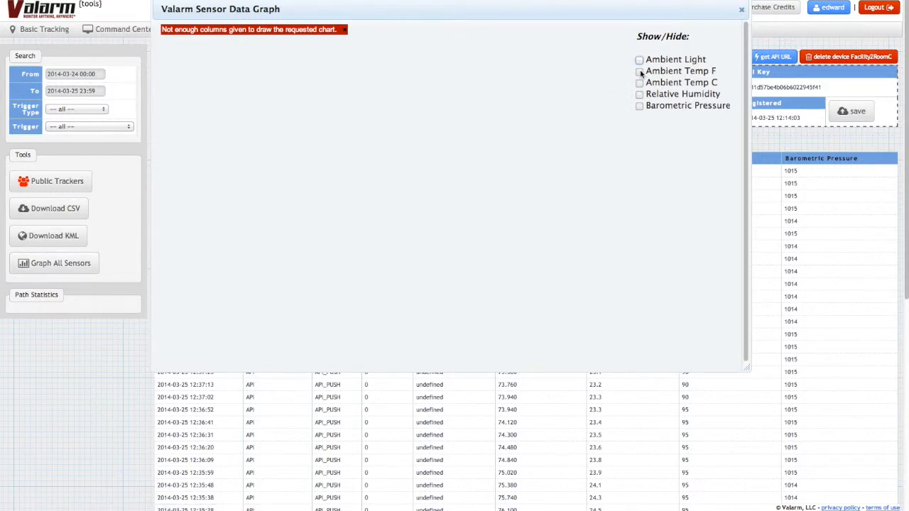
left_click(639, 94)
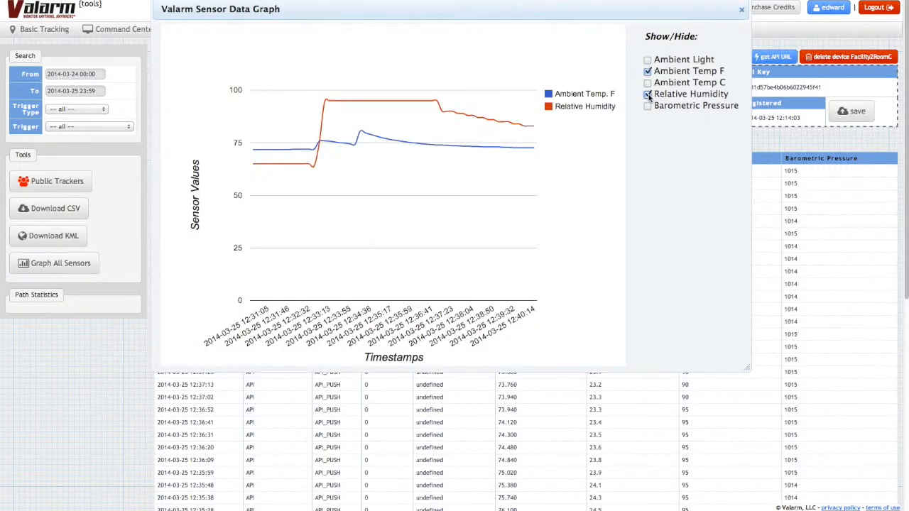
mouse_move(534, 126)
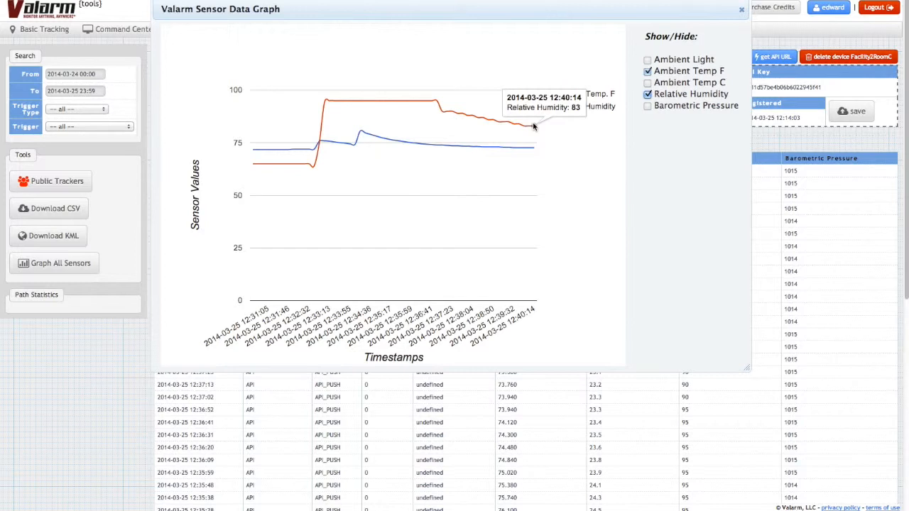
mouse_move(440, 112)
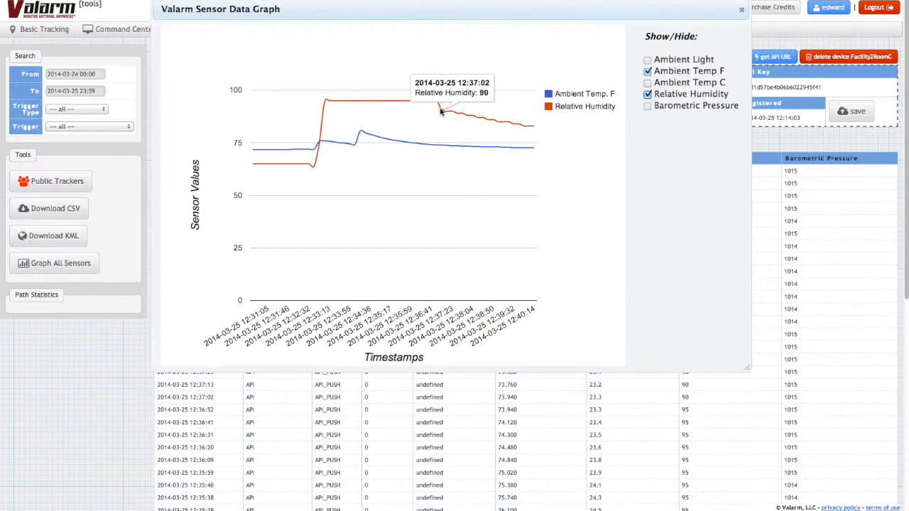
mouse_move(442, 146)
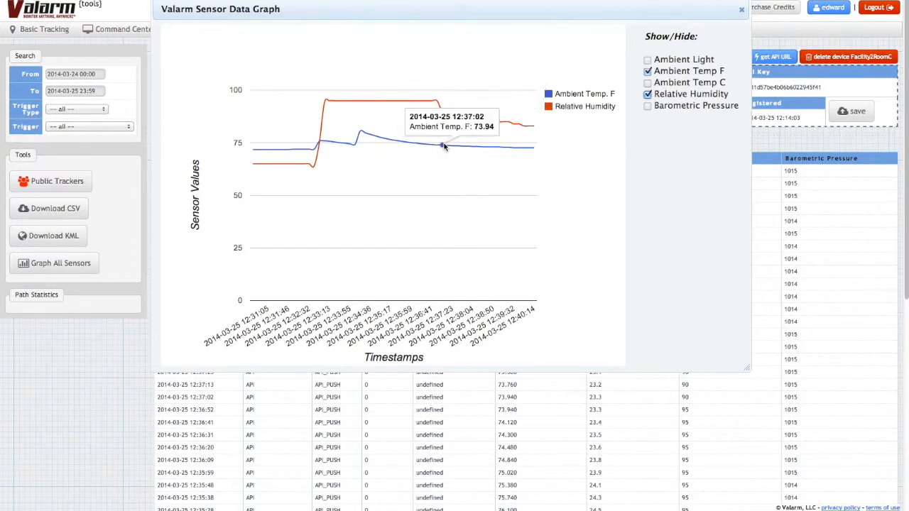
mouse_move(727, 14)
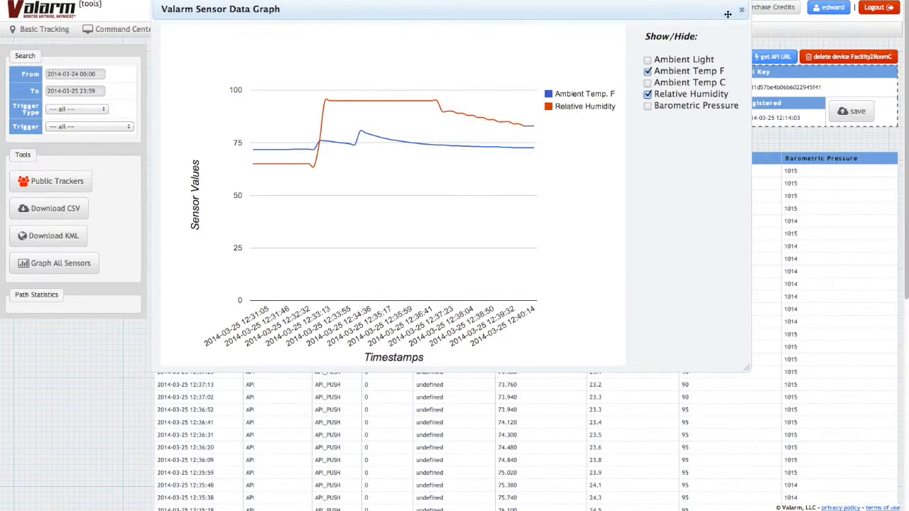
left_click(741, 10)
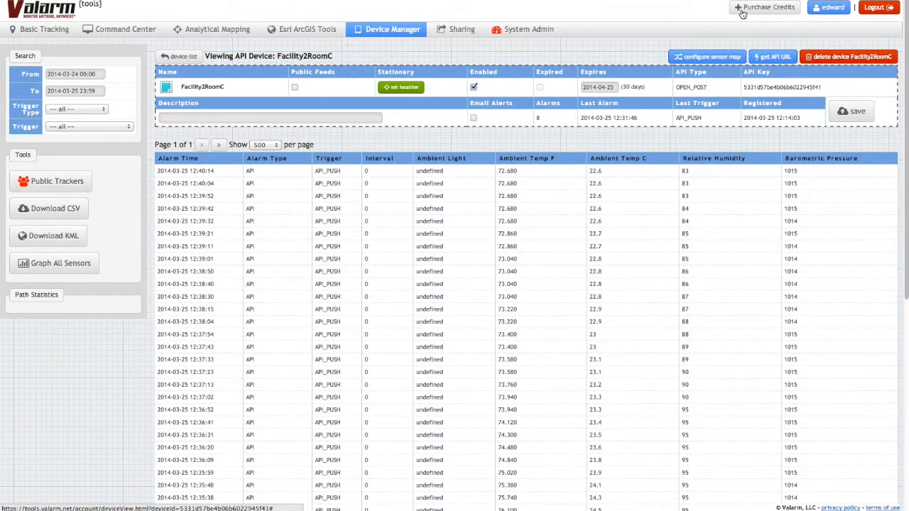